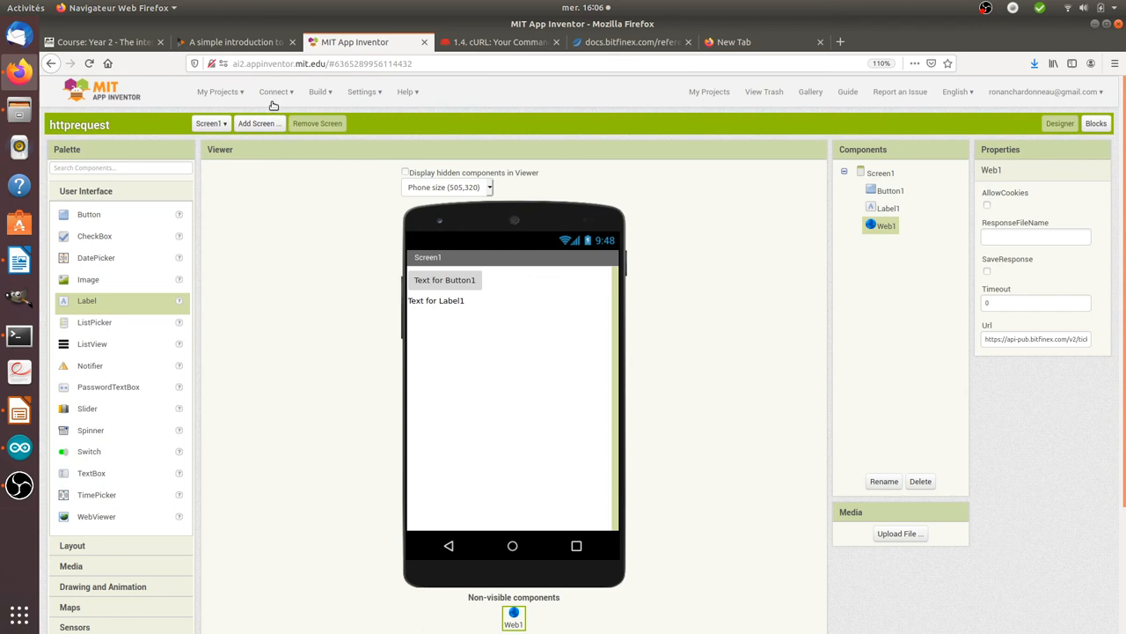
mouse_move(310, 158)
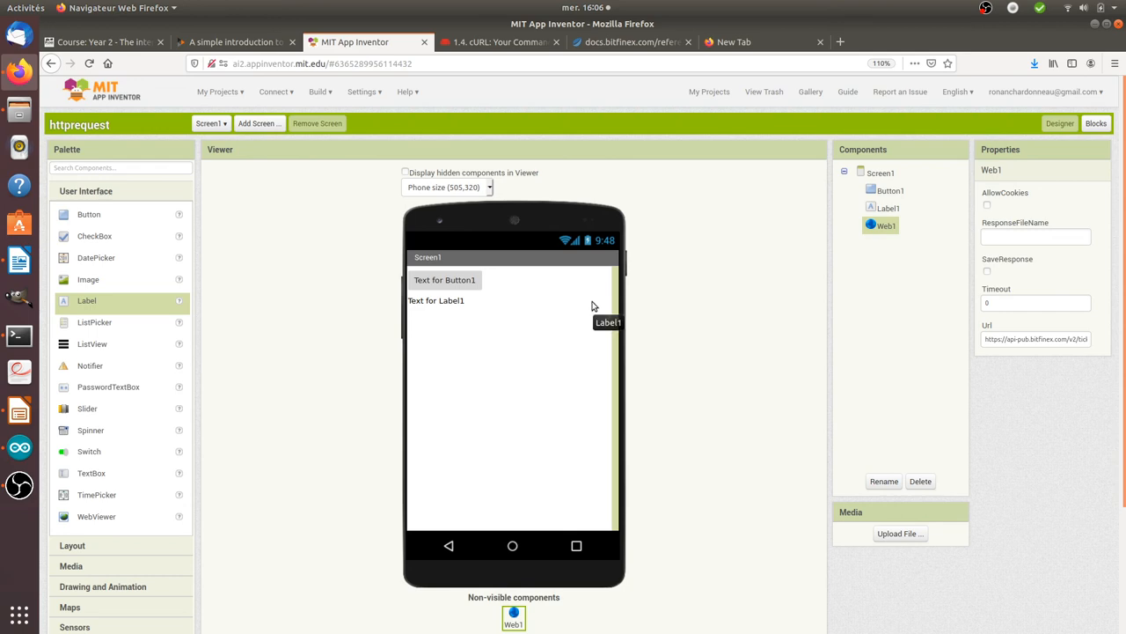
Reset the old connection and start a new AI Companion connection from the Connect menu.
left_click(275, 92)
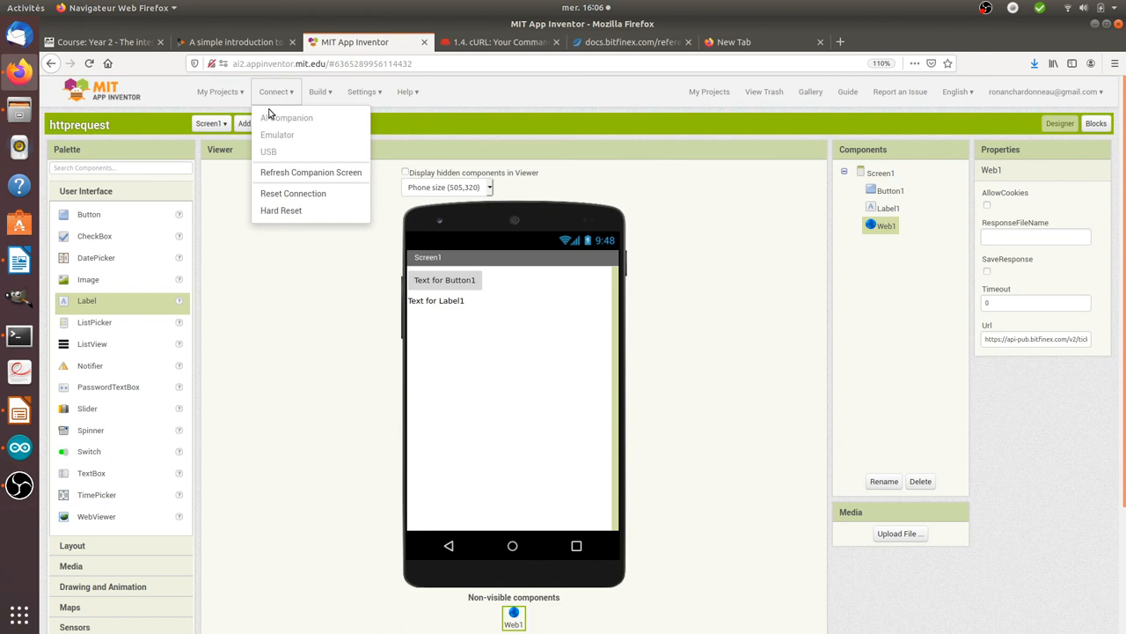
mouse_move(274, 185)
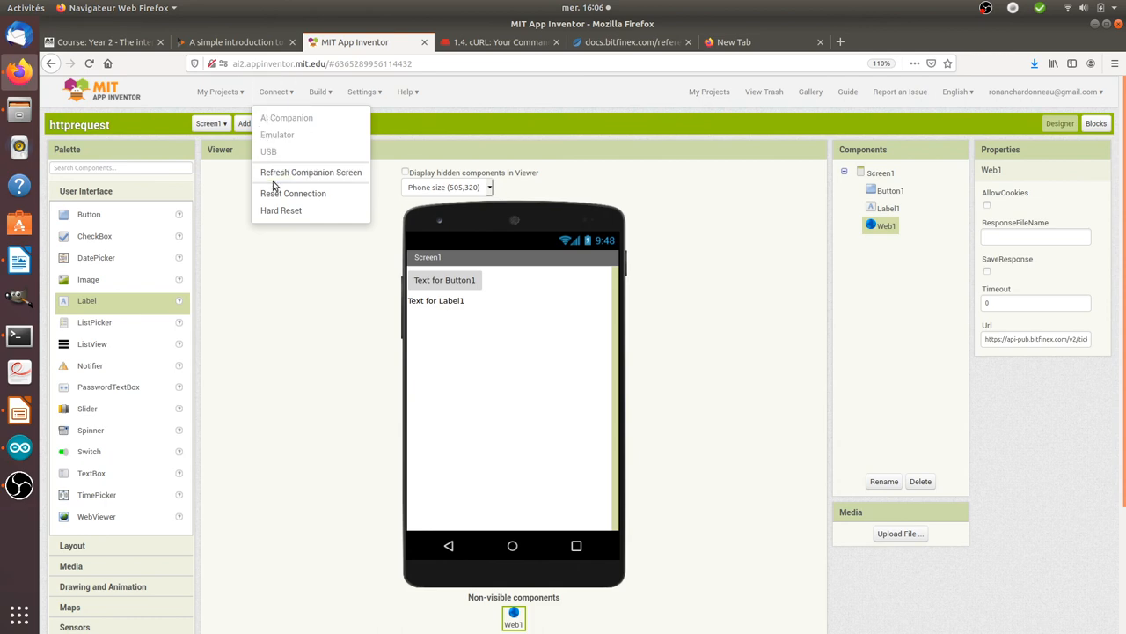
mouse_move(285, 116)
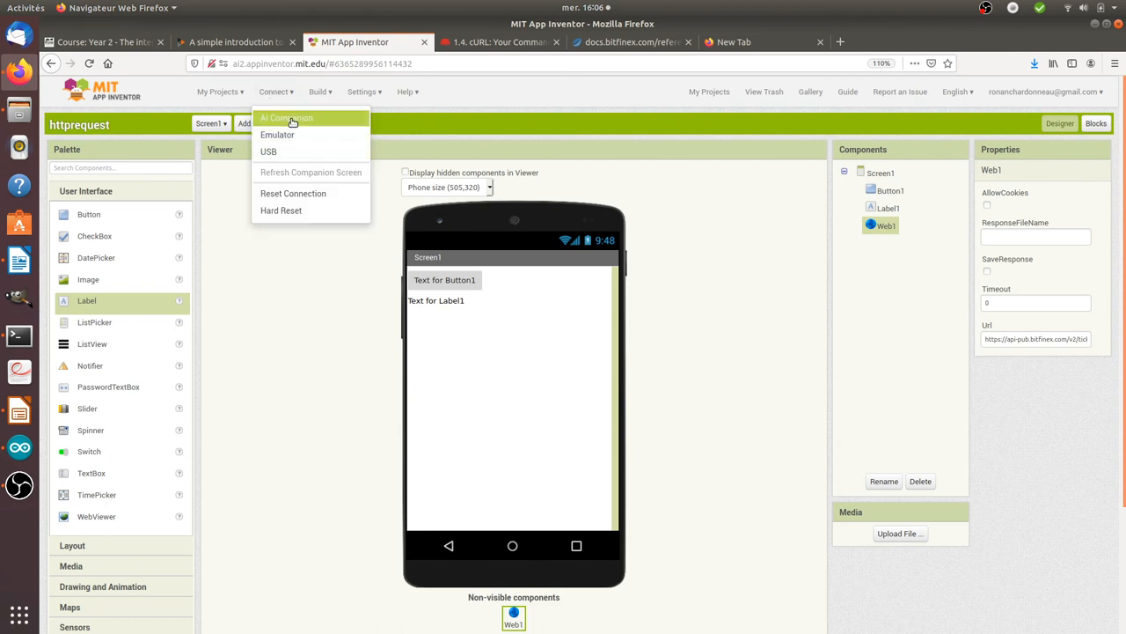
left_click(285, 116)
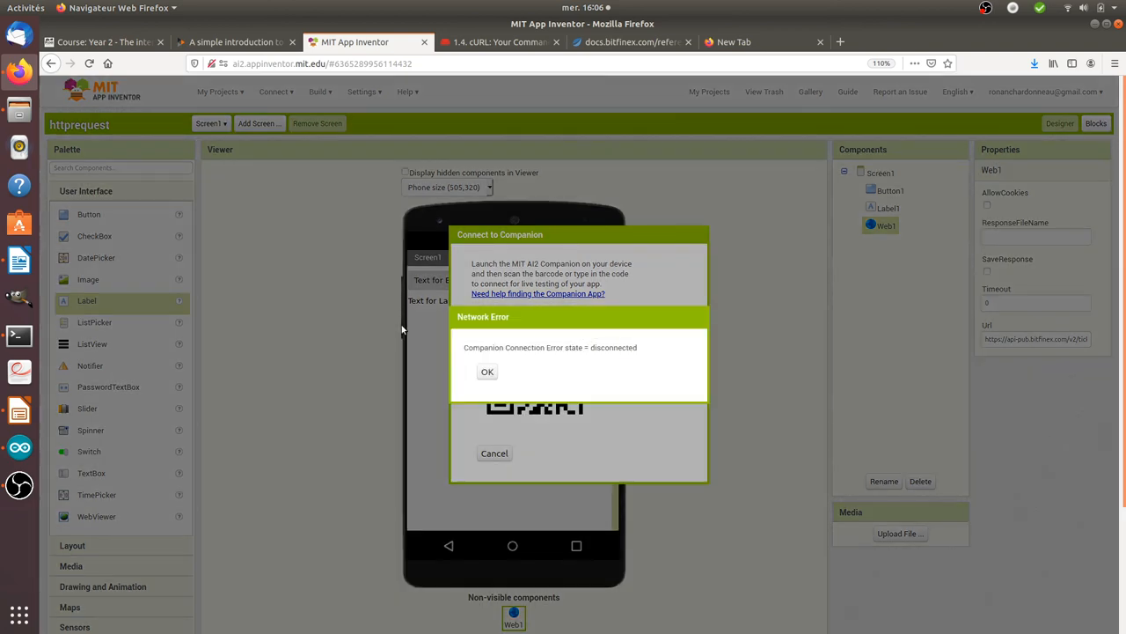
mouse_move(398, 313)
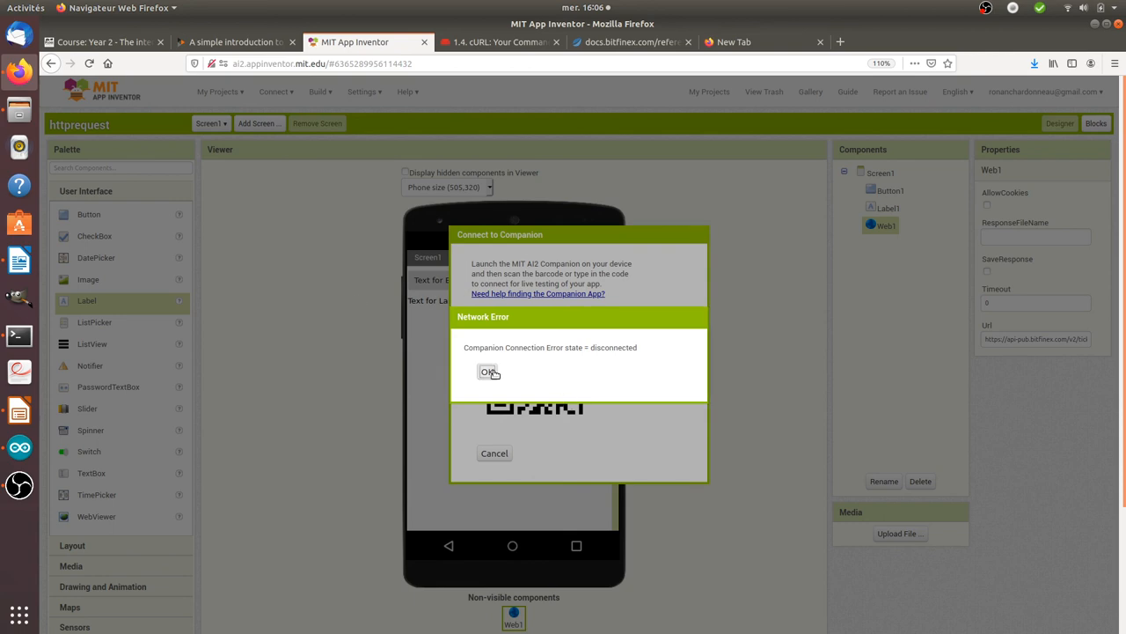
Acknowledge the companion-disconnected network error so the httprequest project loads.
left_click(490, 372)
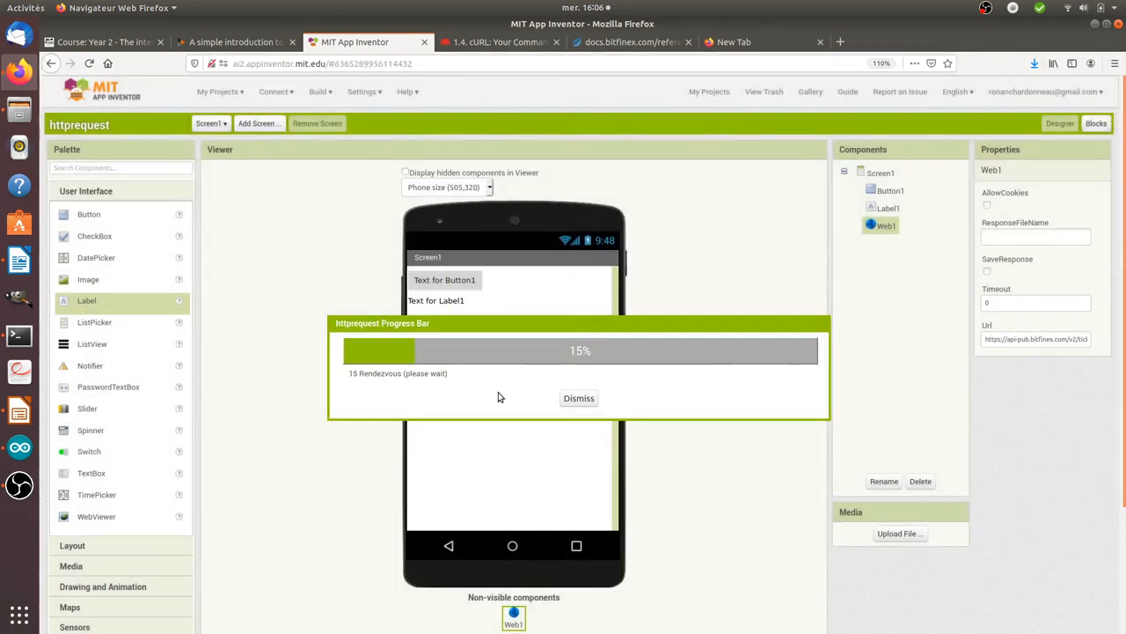